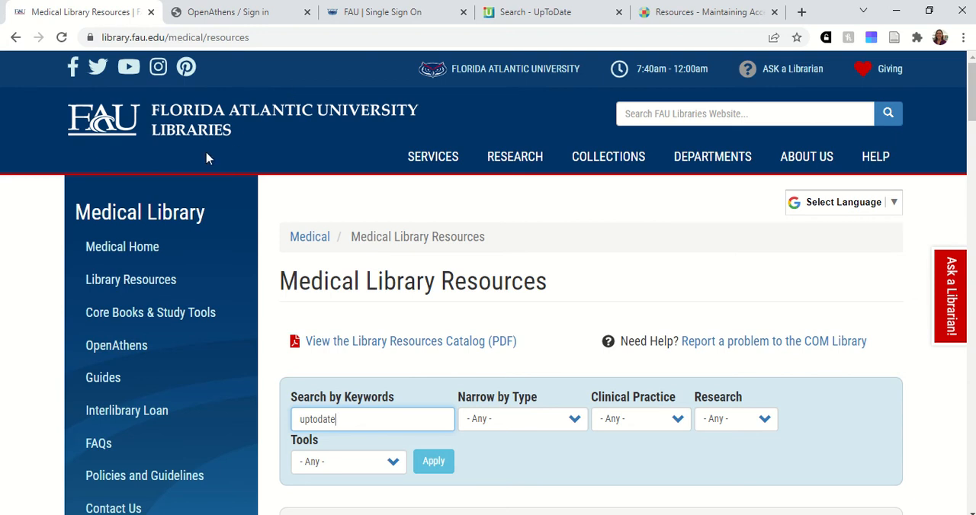
mouse_move(167, 247)
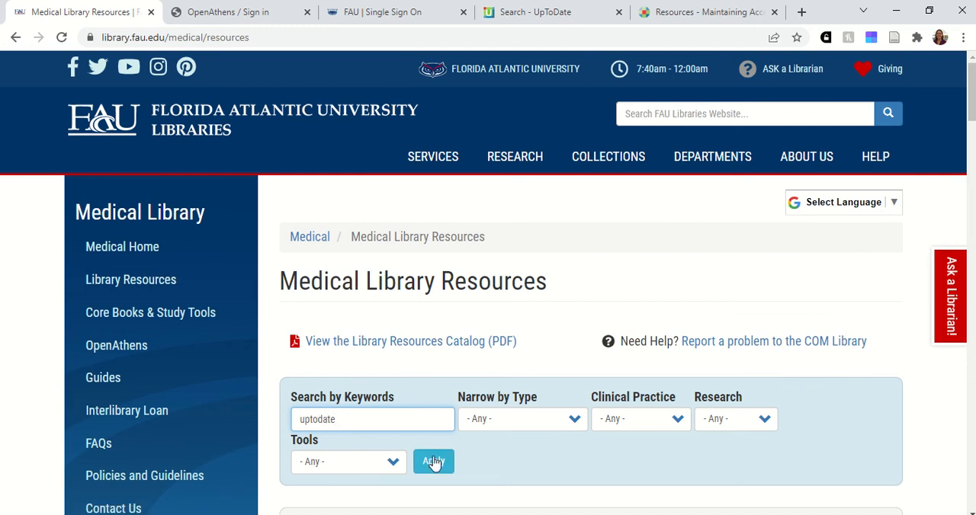
Step: Apply the 'uptodate' keyword filter, find the UpToDate entry, and choose Florida Atlantic University sign-in
click(433, 462)
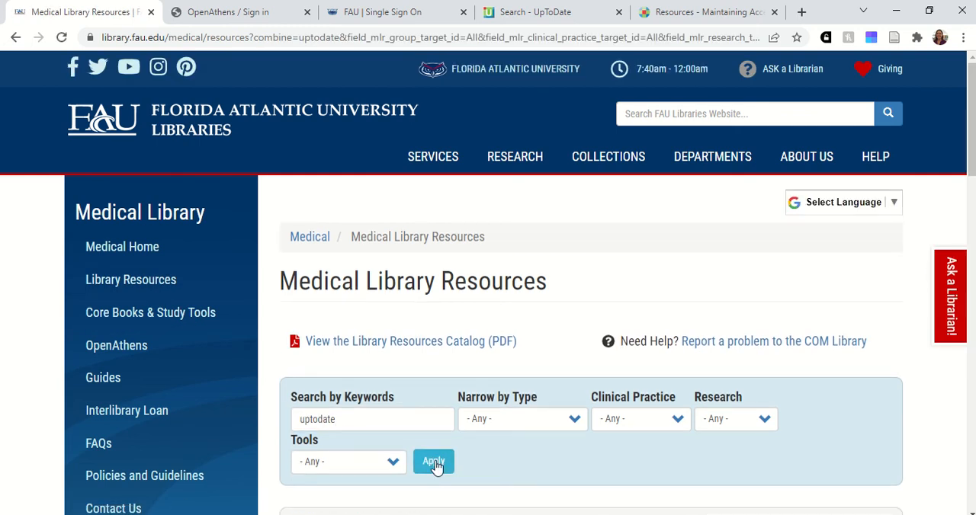
click(433, 462)
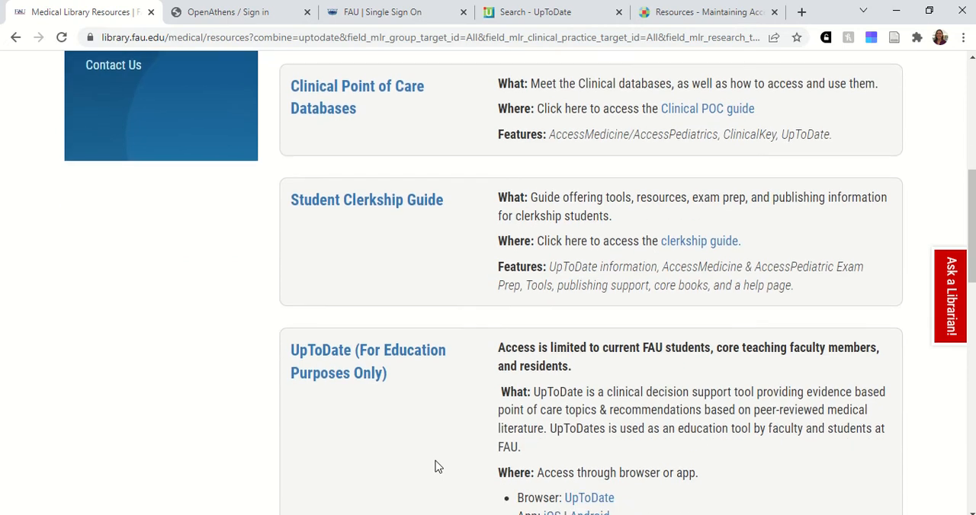
scroll(down, 3)
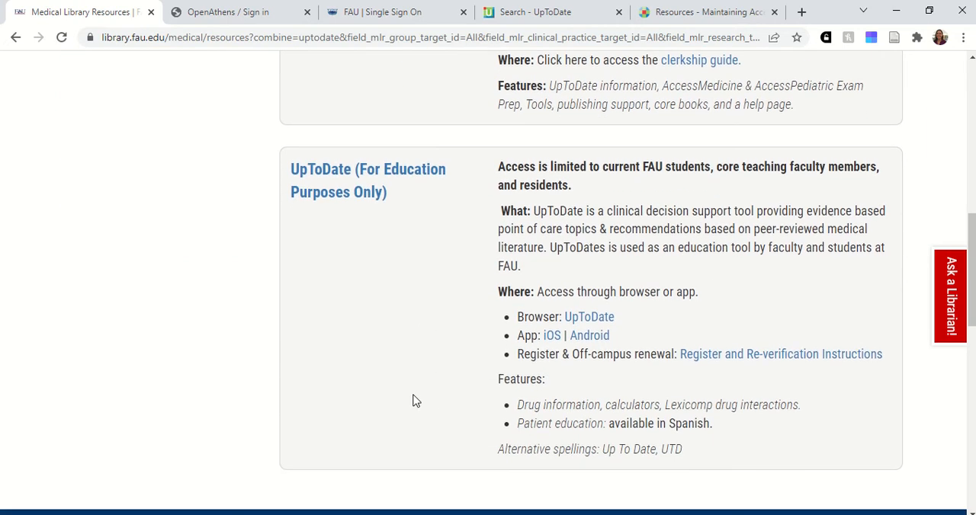
scroll(down, 3)
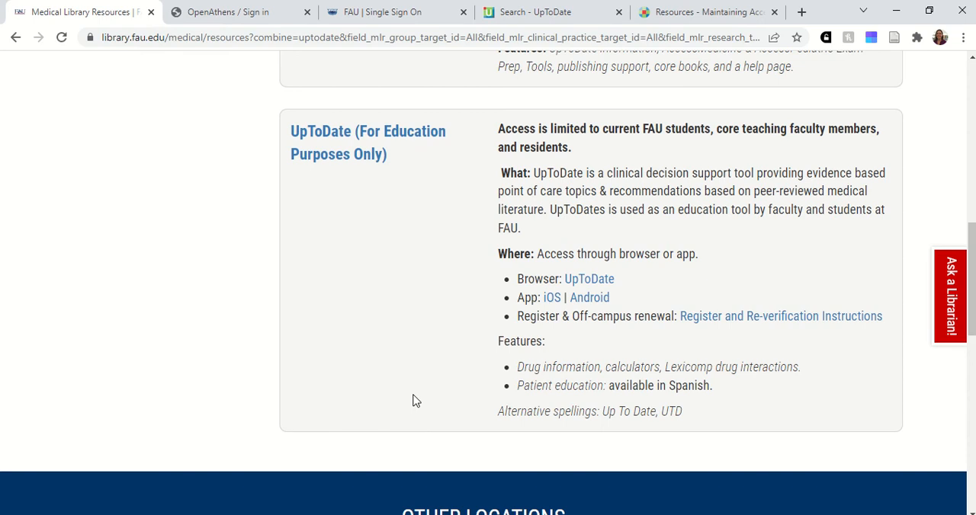
mouse_move(364, 177)
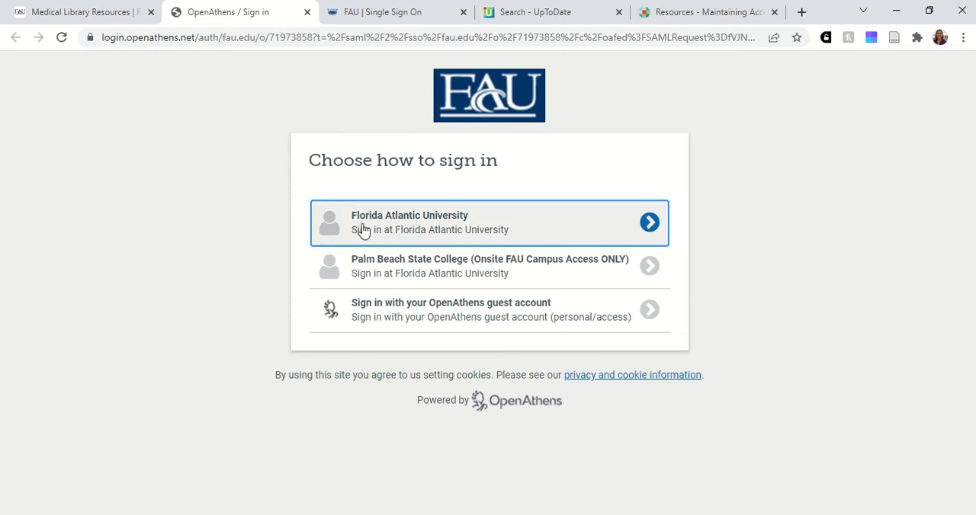
click(489, 223)
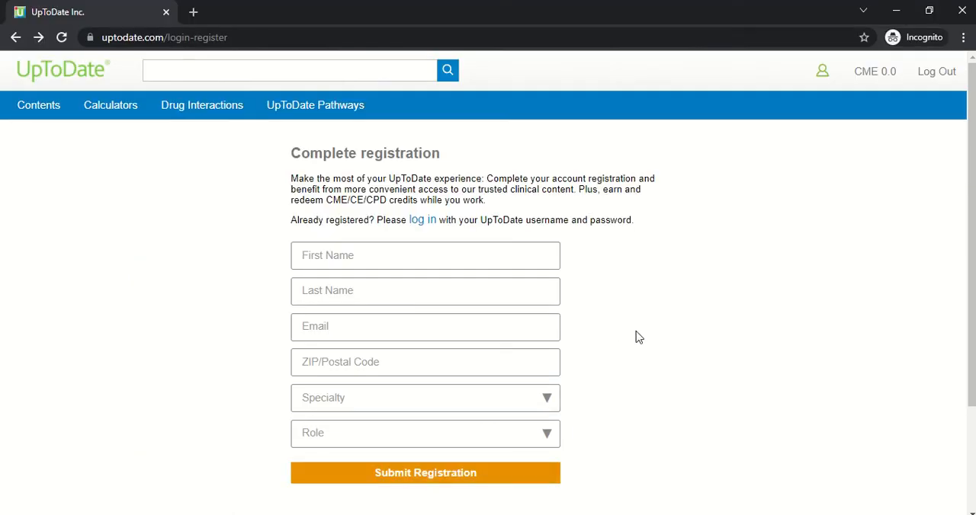
mouse_move(503, 165)
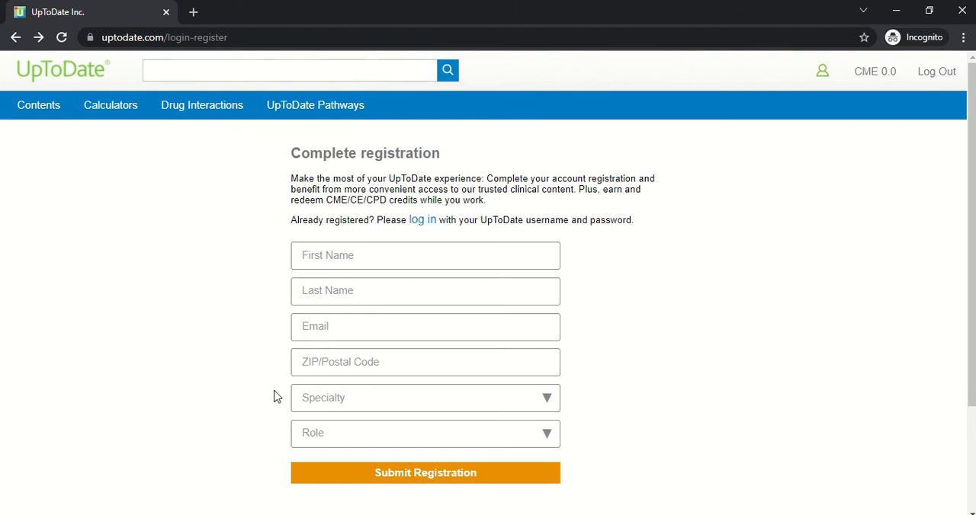
mouse_move(602, 263)
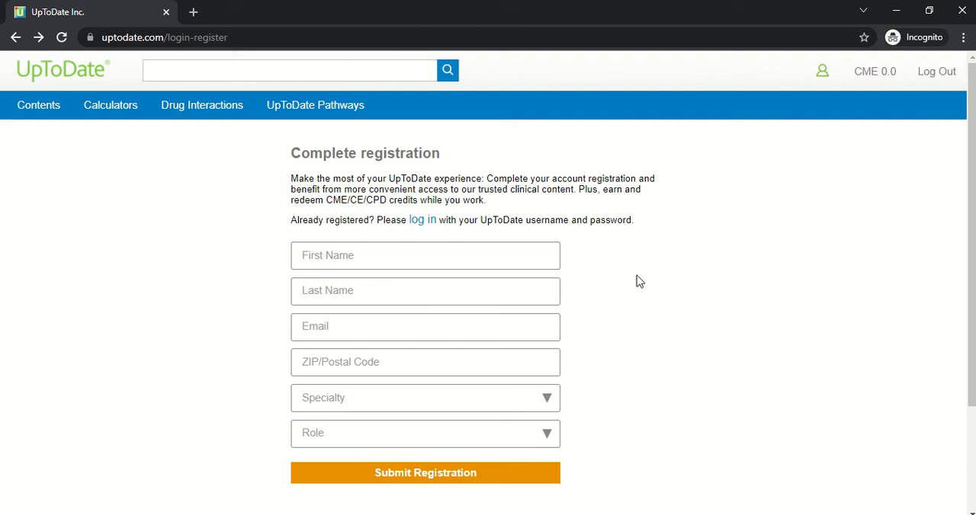
mouse_move(641, 276)
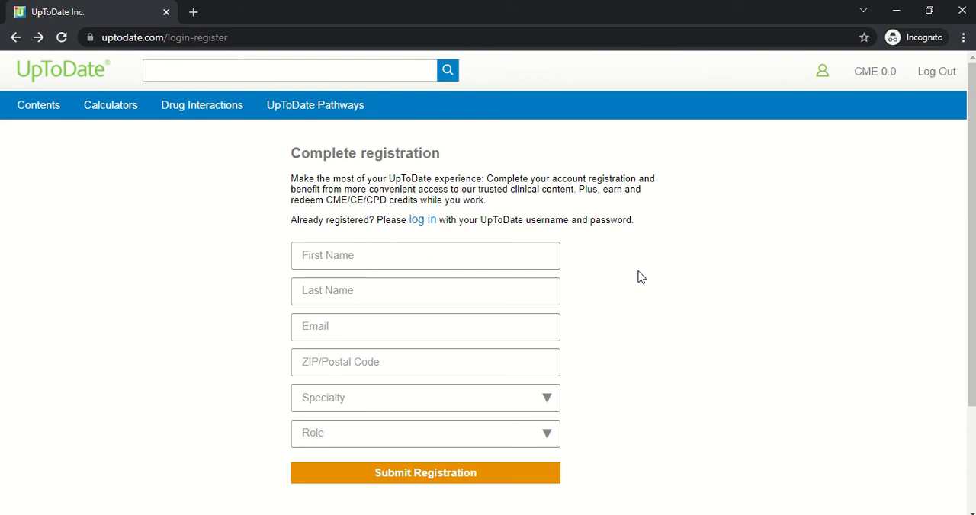
mouse_move(739, 388)
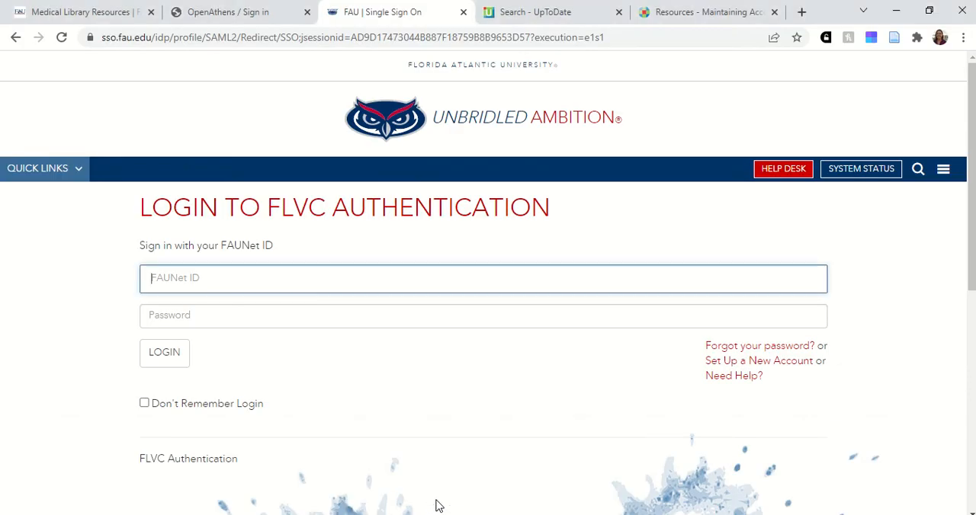
Step: Review the library's UpToDate entry and sign-on tab, then return to the signed-in UpToDate search page
click(76, 12)
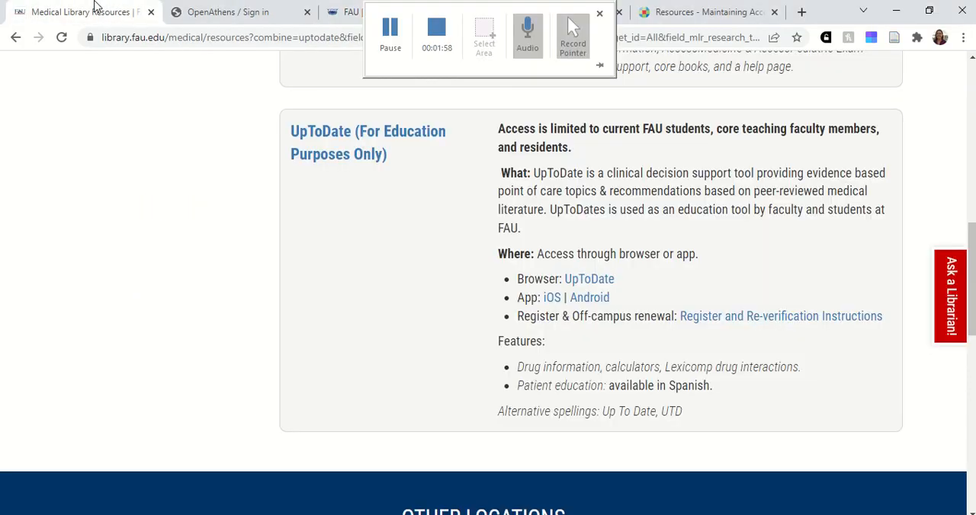
click(368, 142)
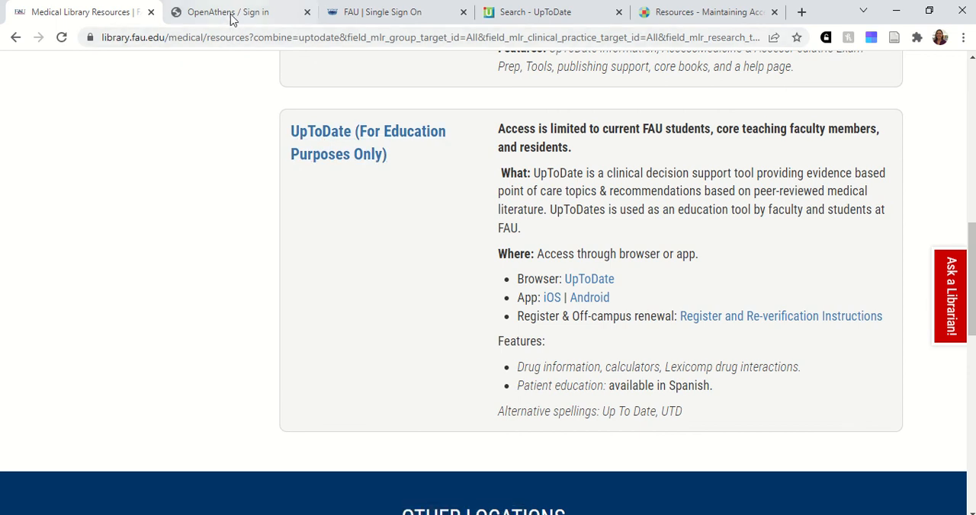
mouse_move(397, 12)
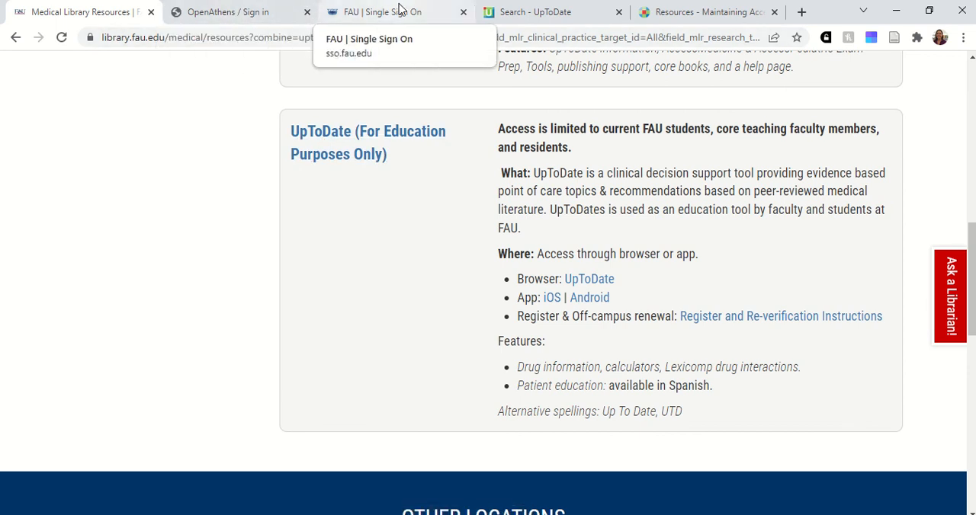
click(549, 11)
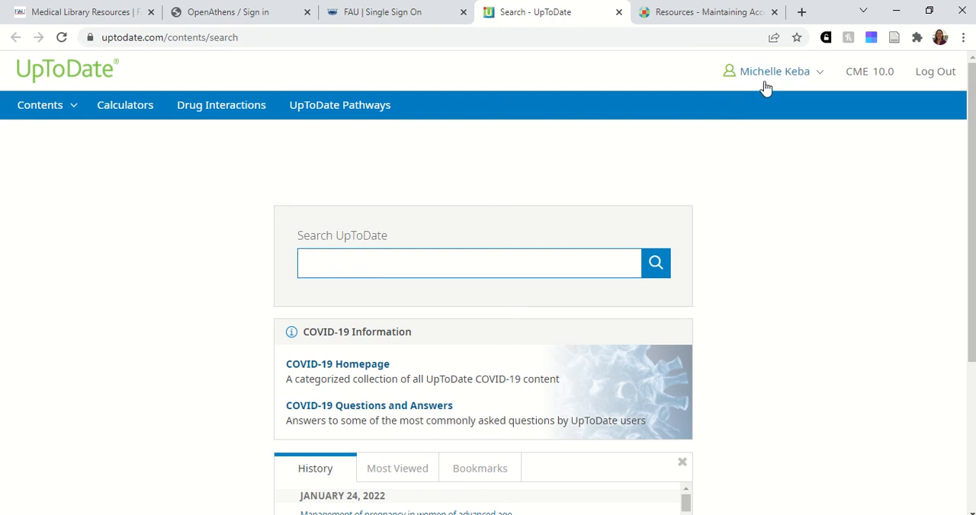
Step: Log out via the account name dropdown and open the UpToDate login form
click(773, 71)
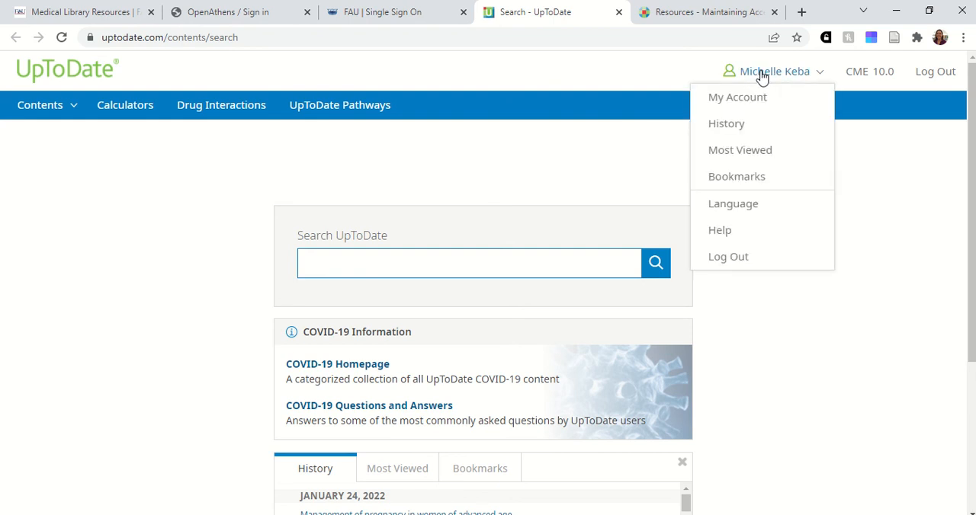
mouse_move(737, 97)
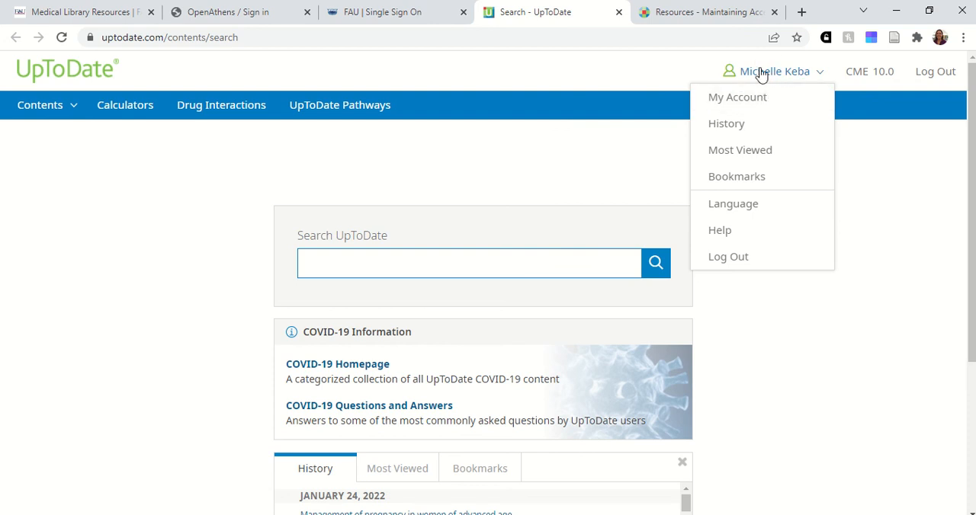
mouse_move(761, 79)
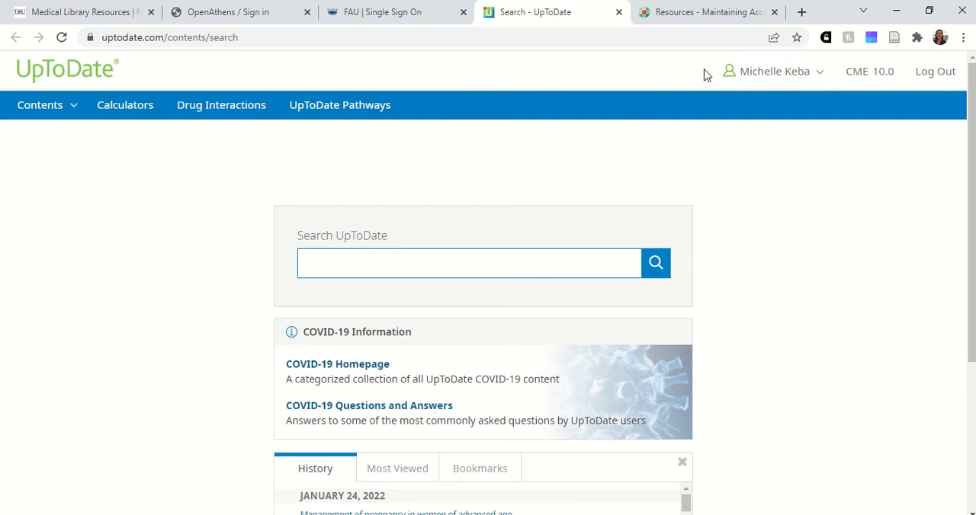
click(773, 71)
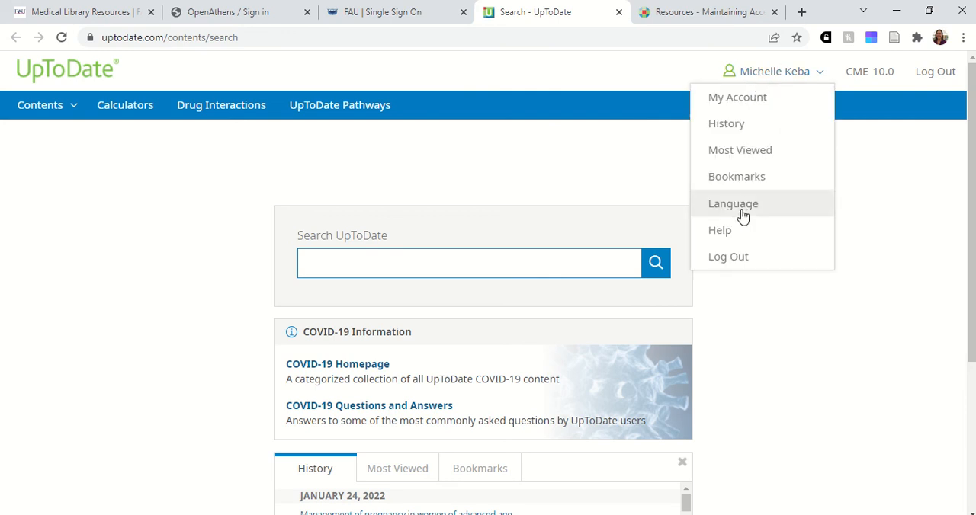
click(728, 256)
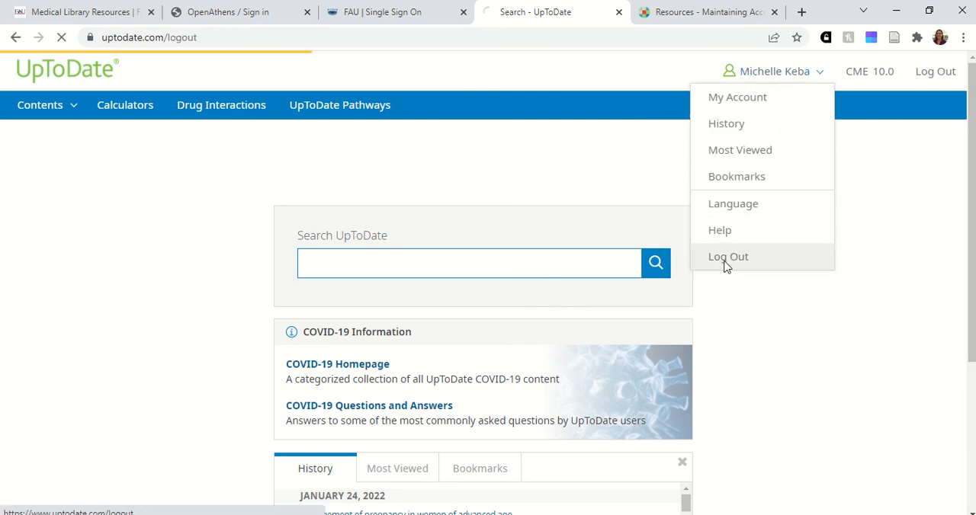
click(727, 256)
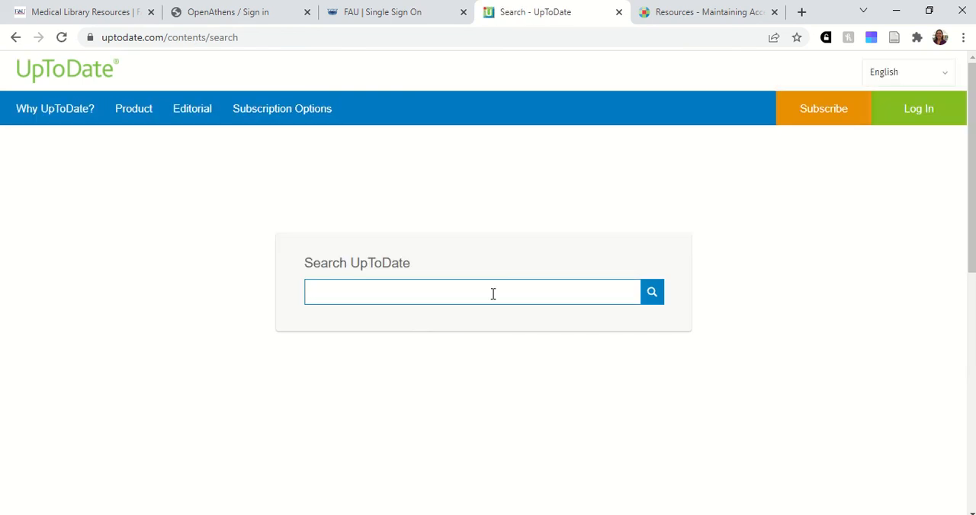
click(918, 108)
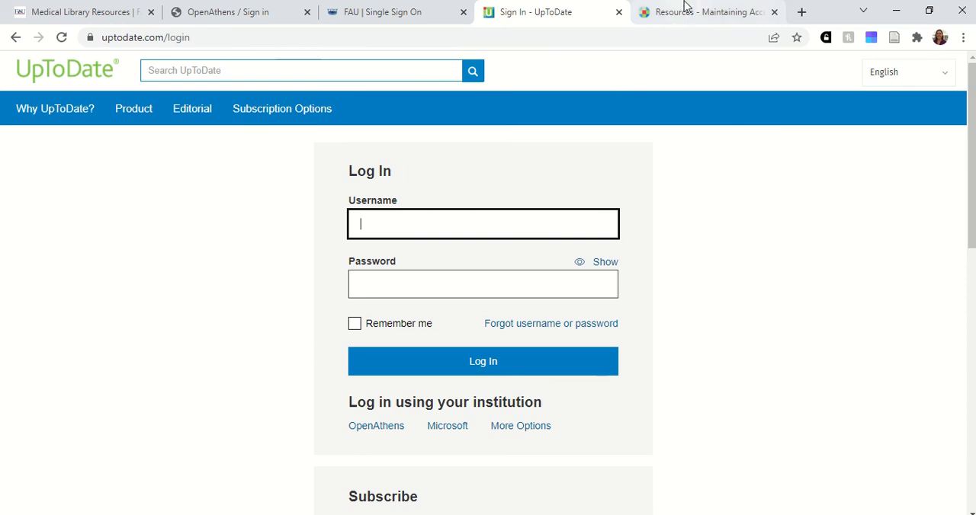
Step: Read through the Maintaining Access page's 90-day re-verification options and support details
click(702, 12)
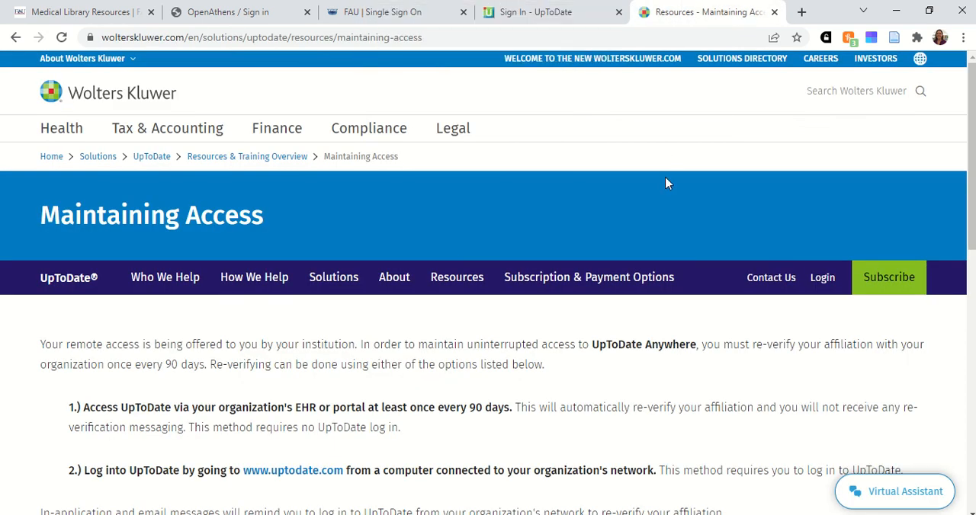
scroll(down, 3)
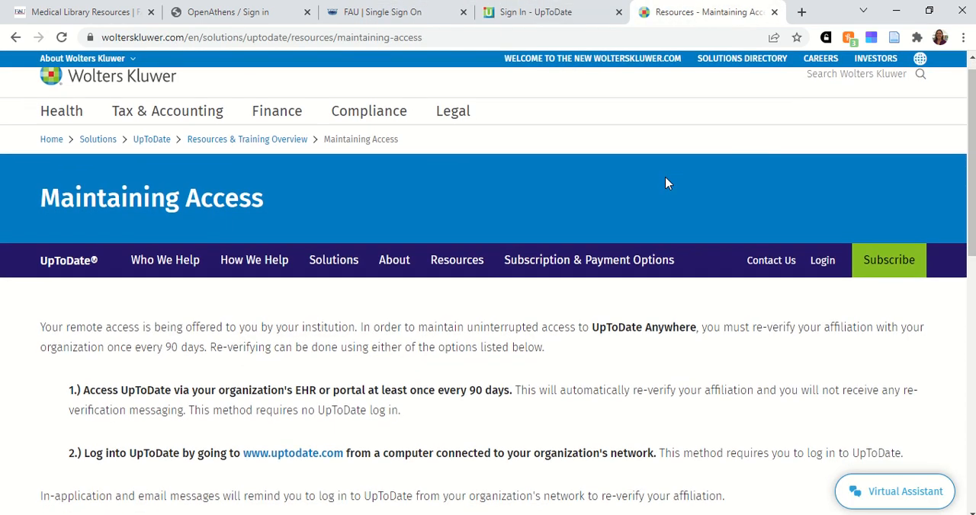
scroll(down, 3)
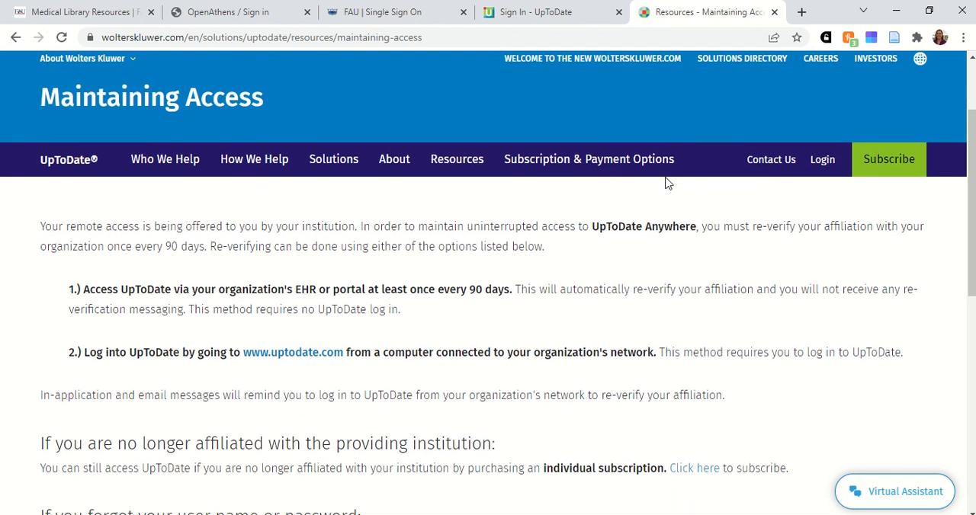
scroll(down, 3)
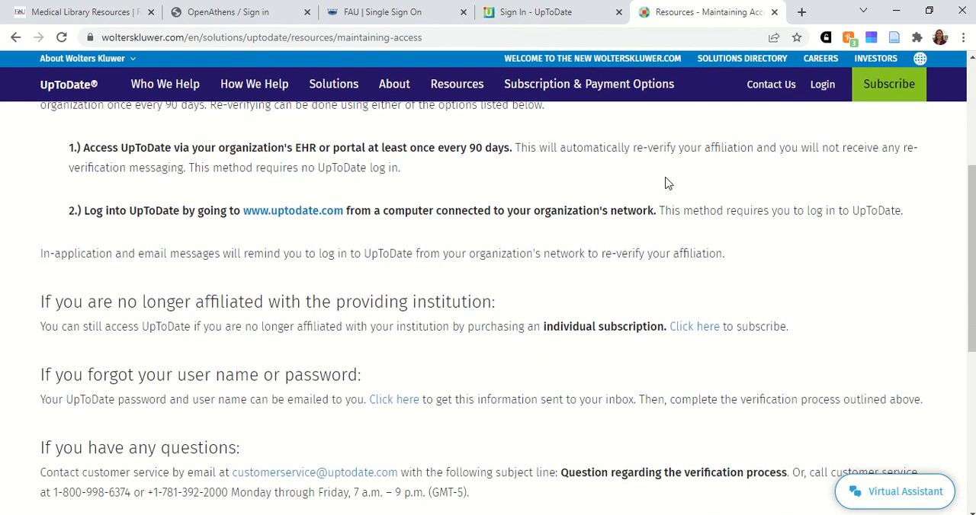
scroll(down, 3)
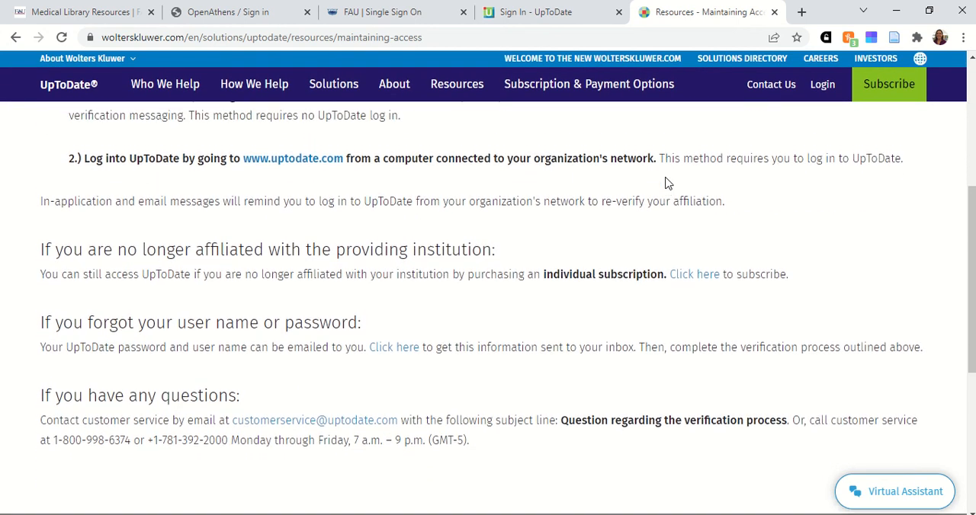
mouse_move(316, 410)
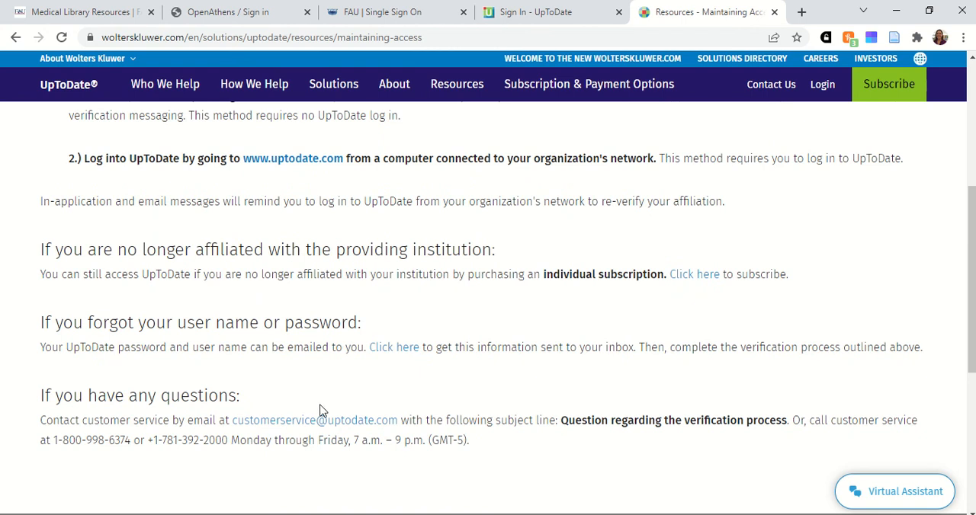
mouse_move(353, 333)
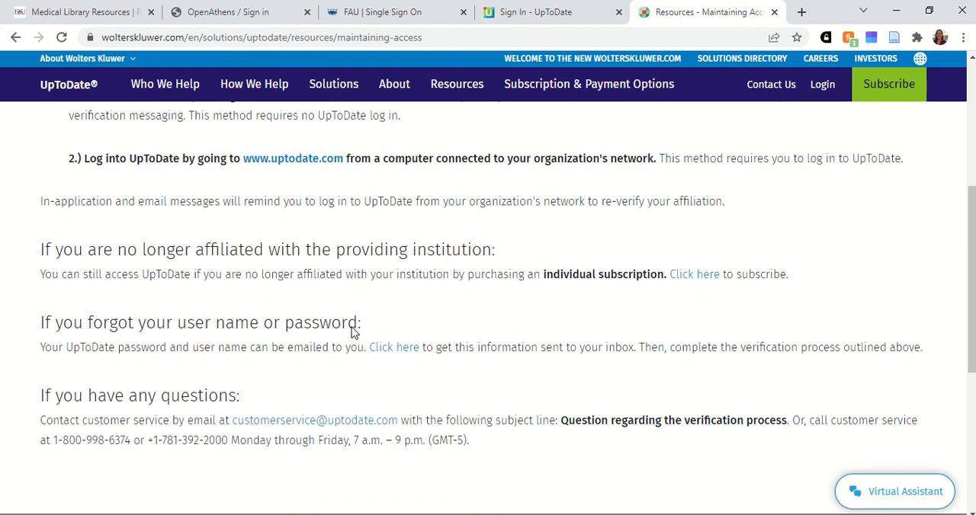